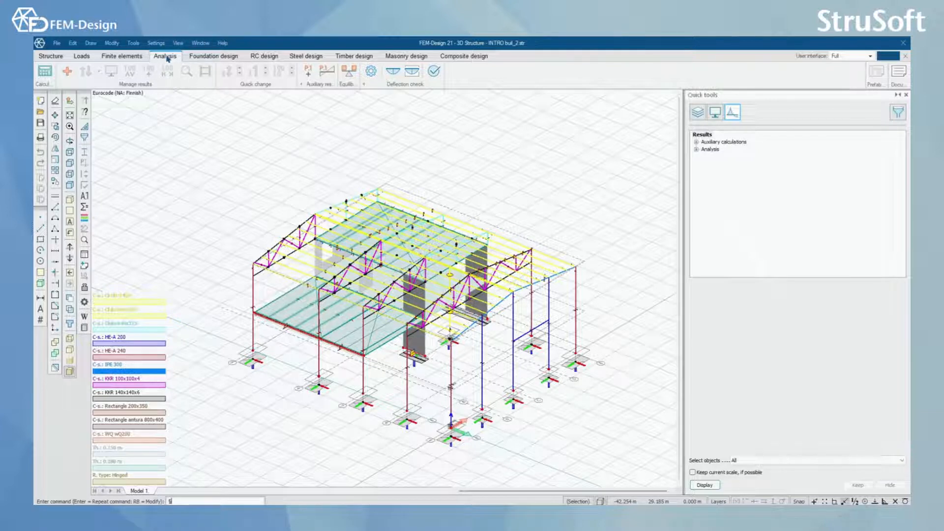
Step: Bring up the deflection check configuration from the analysis tools
click(695, 149)
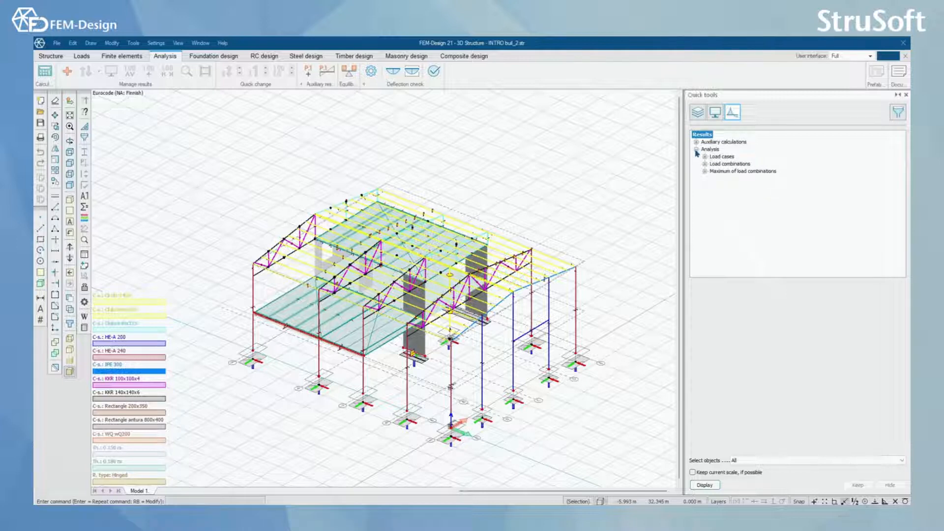
click(696, 150)
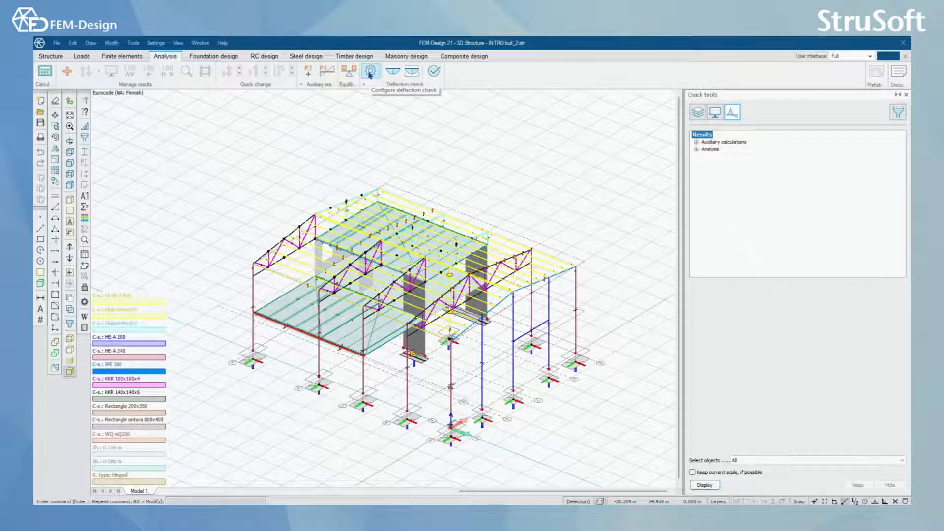
click(370, 72)
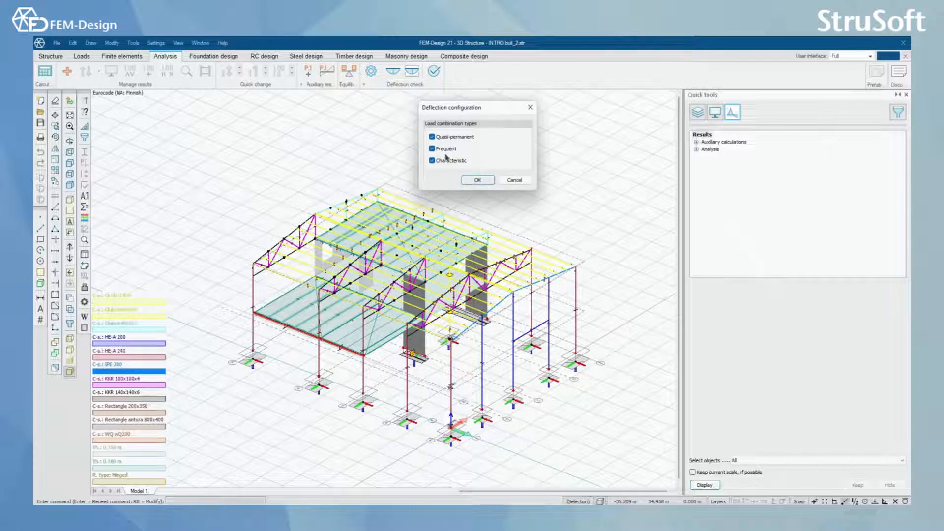
Step: Include quasi-permanent, frequent and characteristic combinations in the deflection check and confirm
click(430, 137)
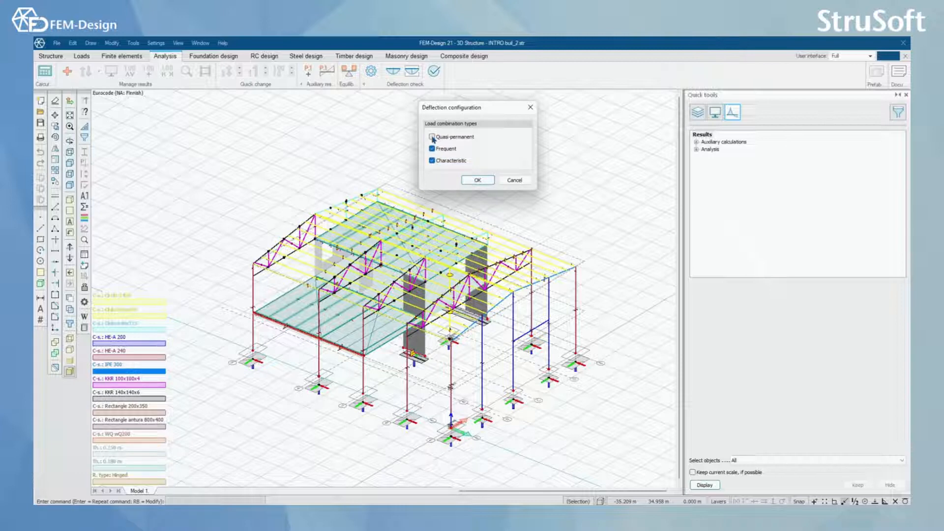
click(431, 136)
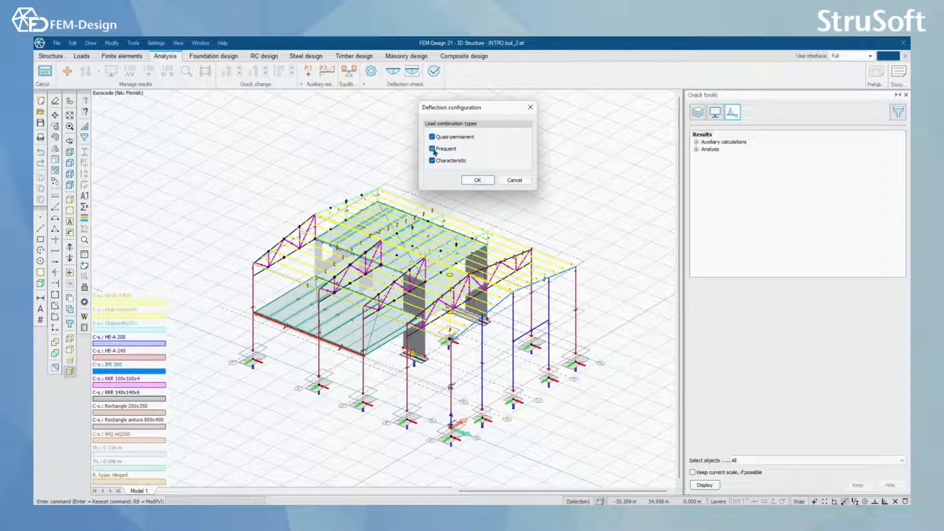
click(478, 180)
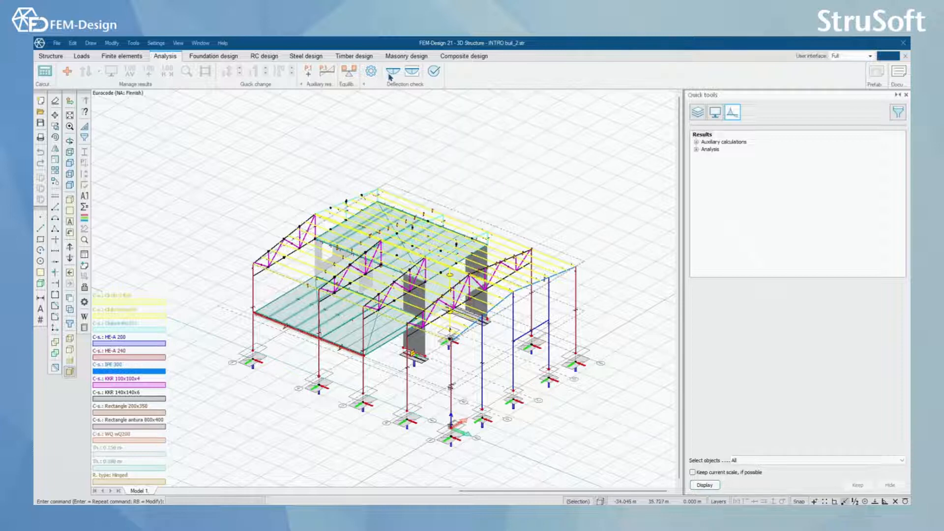
mouse_move(392, 73)
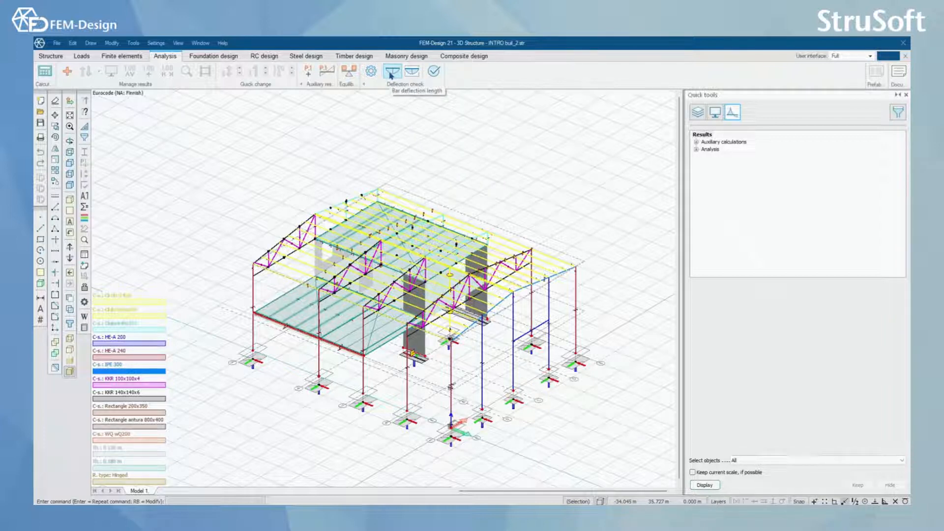
Step: Pick a hall column and confirm its deflection limits of L/300 relative and 50 mm absolute
click(392, 73)
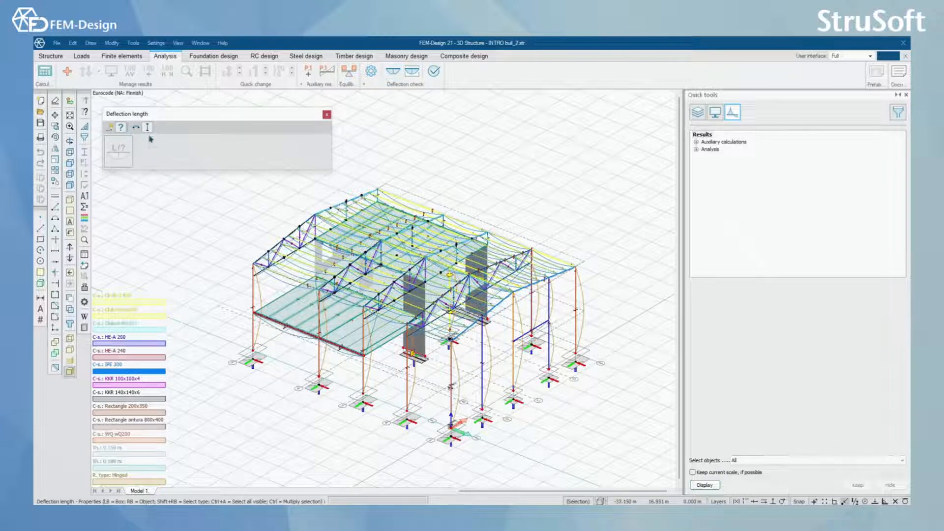
click(112, 128)
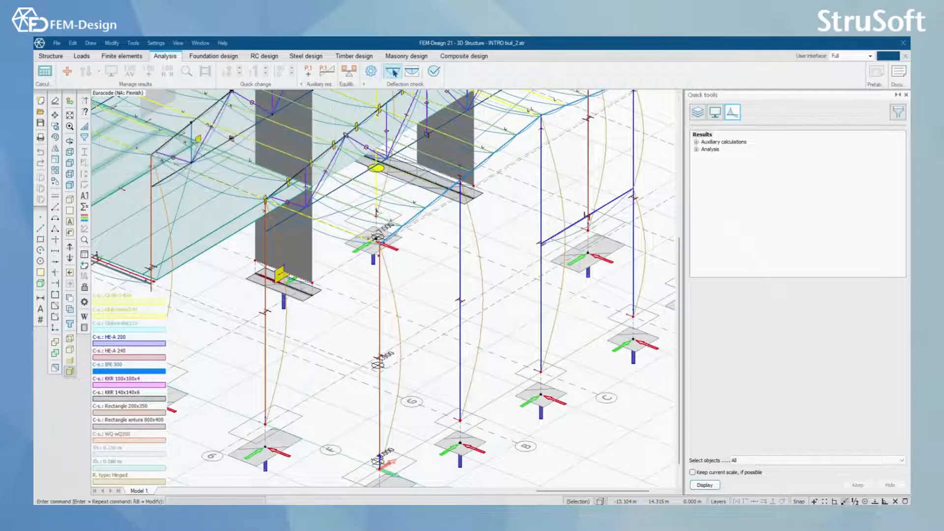
click(392, 71)
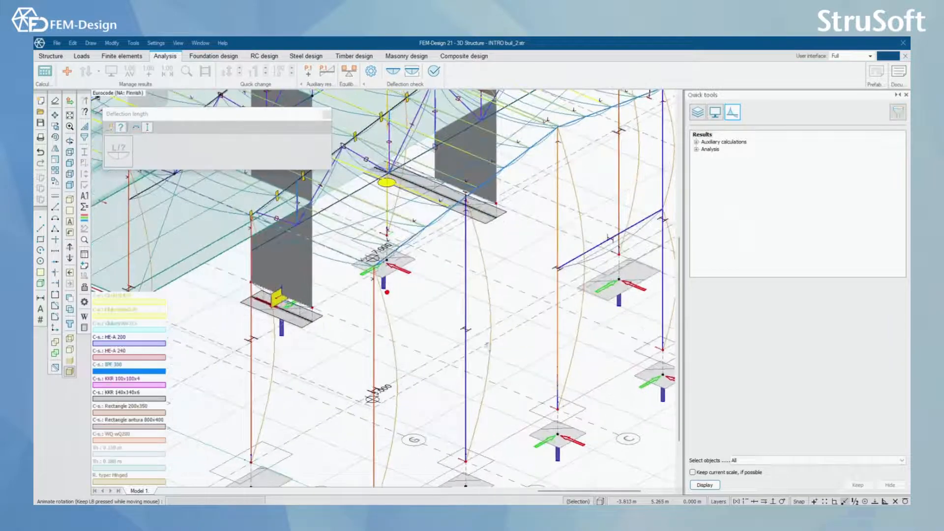
click(118, 150)
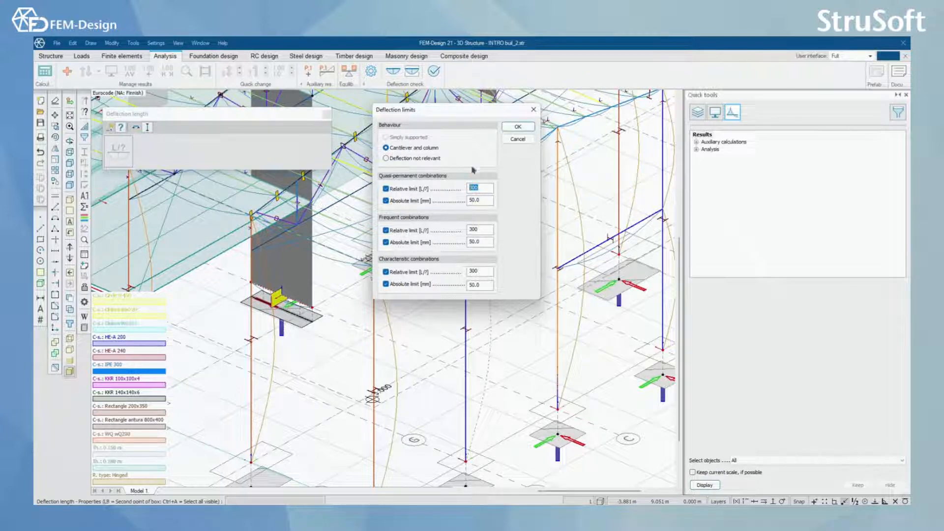
click(517, 126)
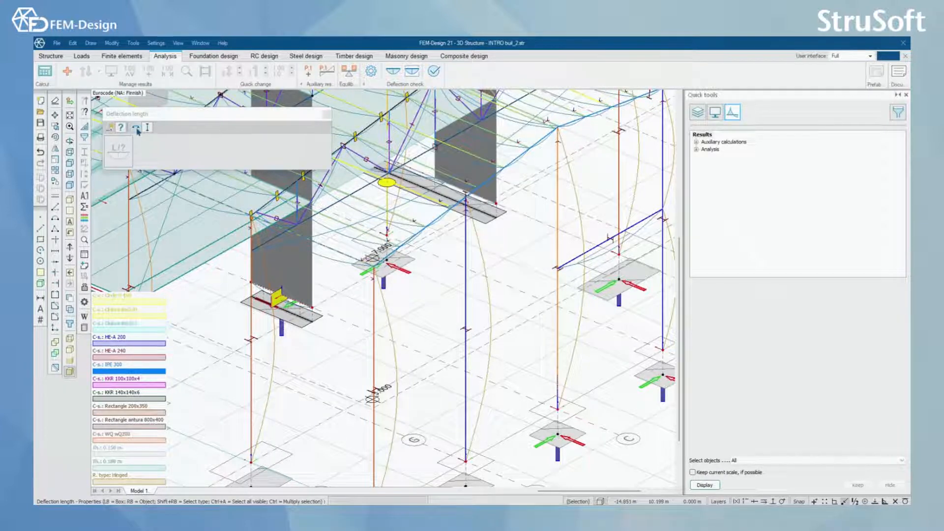
mouse_move(136, 127)
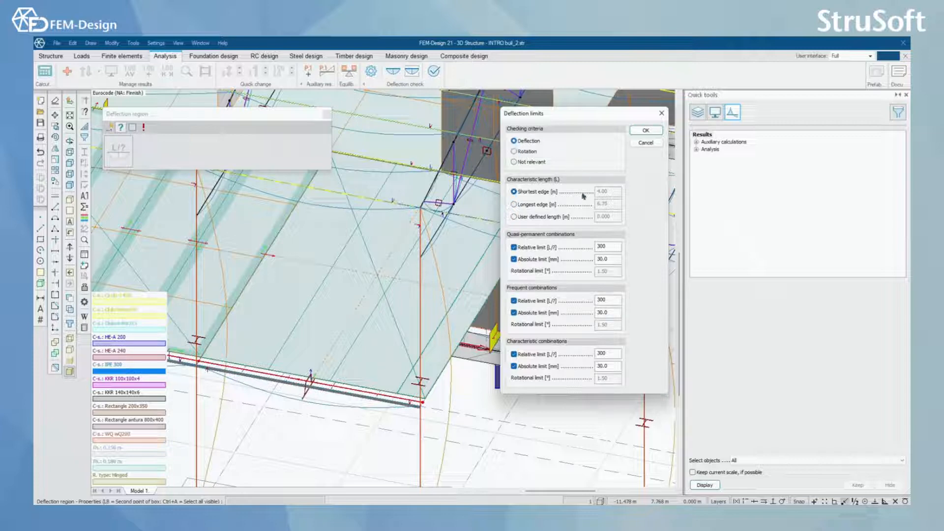
mouse_move(634, 200)
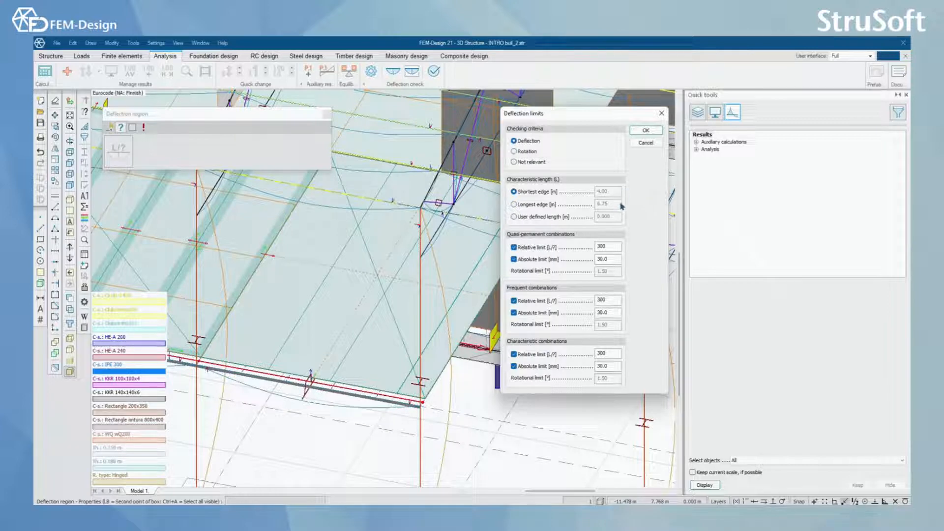
Step: Review the roof shell region's limits, try the rotation criterion, restore deflection (L/300, 30 mm) and confirm
drag(581, 113, 564, 97)
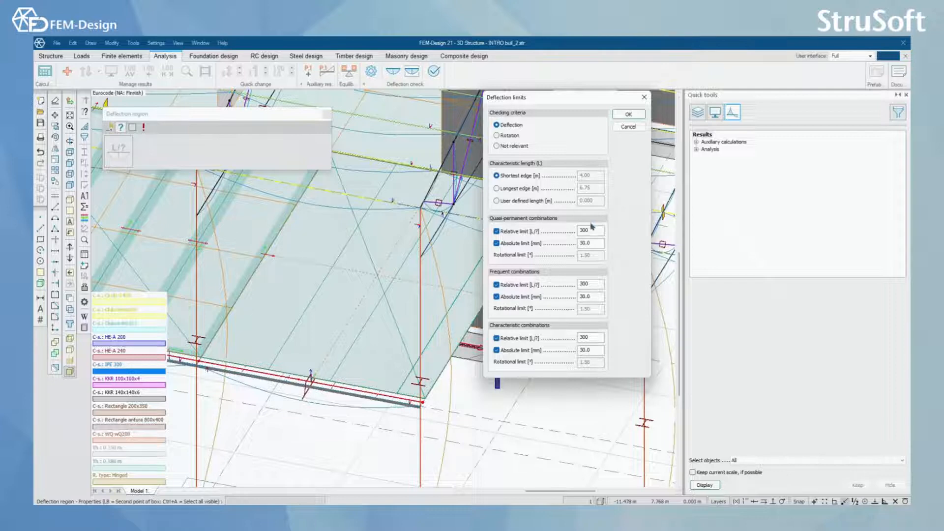
click(584, 230)
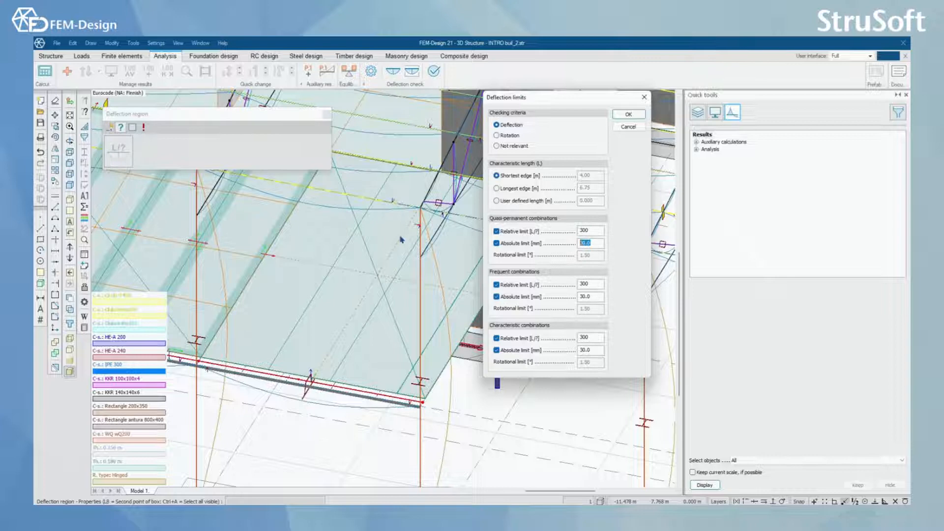
click(496, 135)
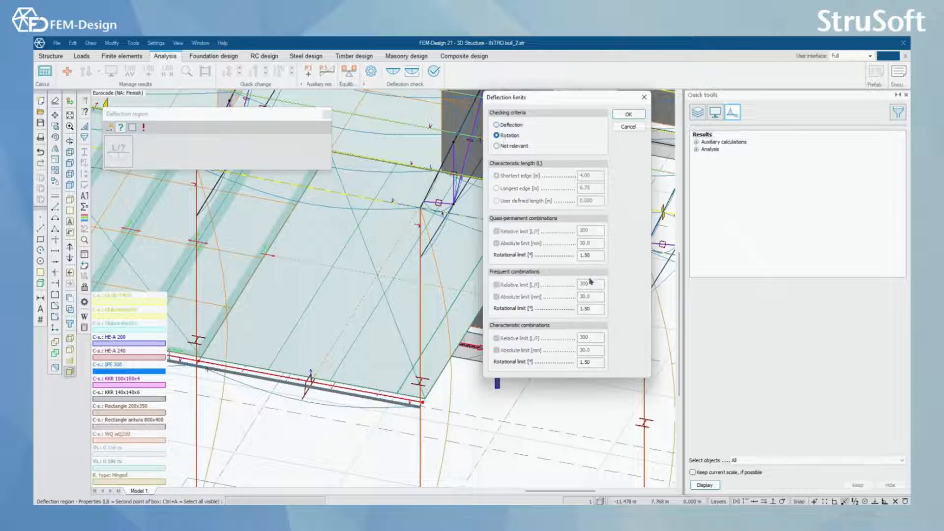
click(590, 255)
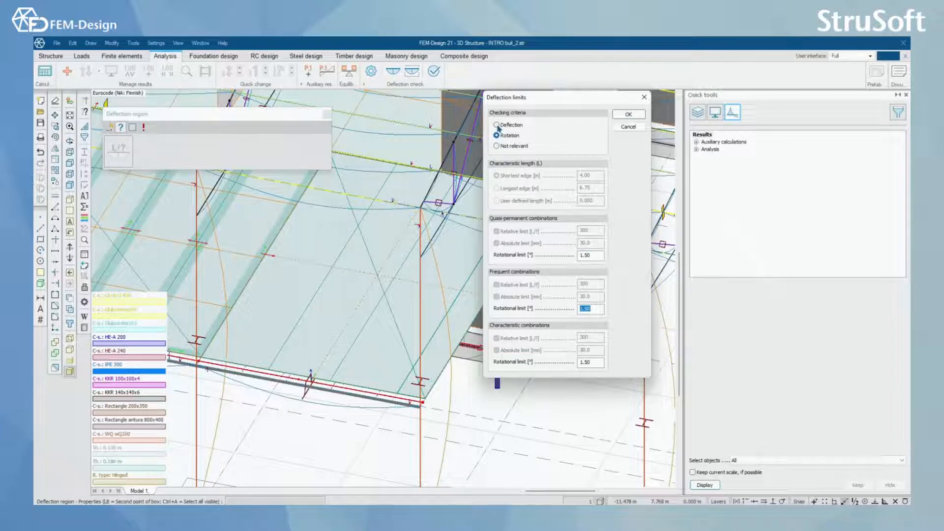
click(494, 125)
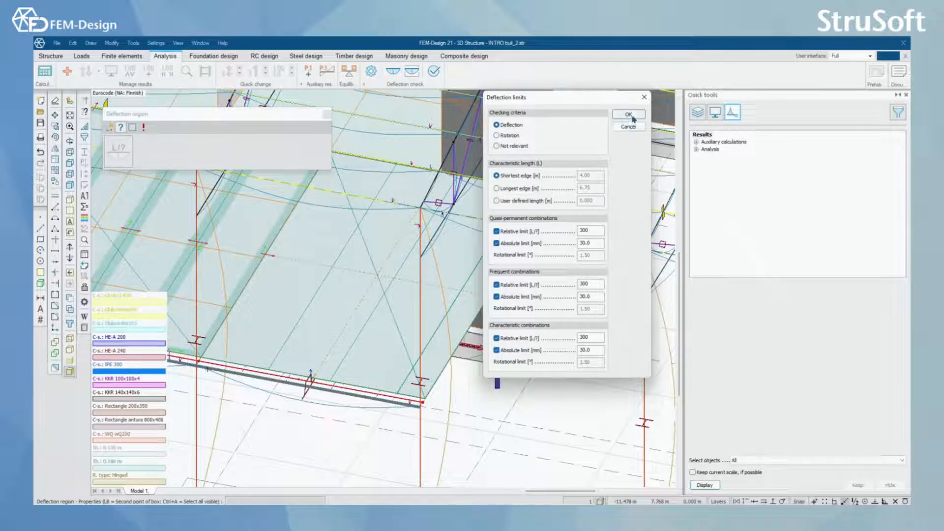
click(629, 114)
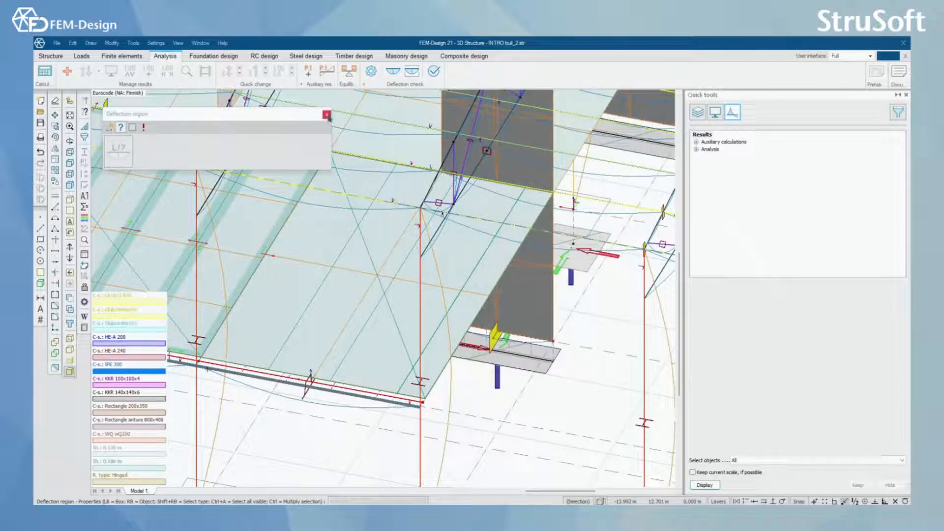
Step: Run the deflection check over load combinations with the utilization table displayed
click(326, 114)
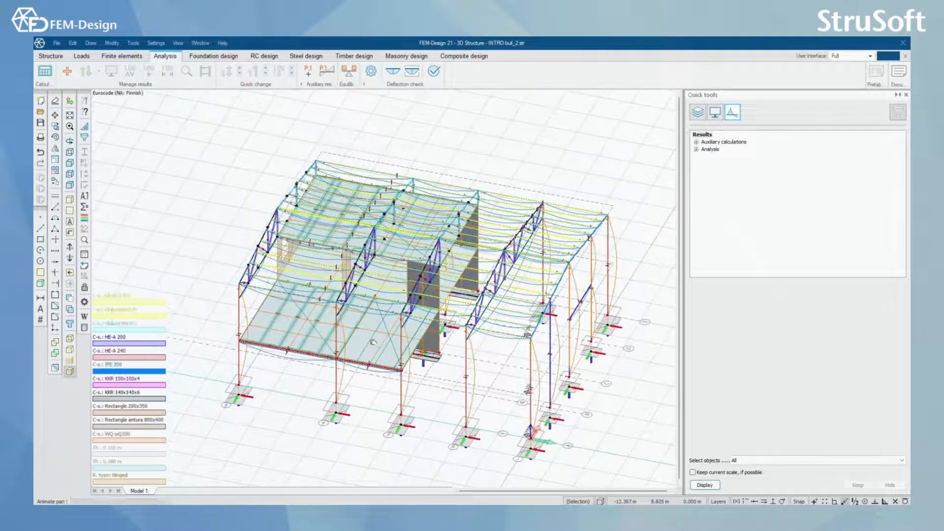
click(432, 72)
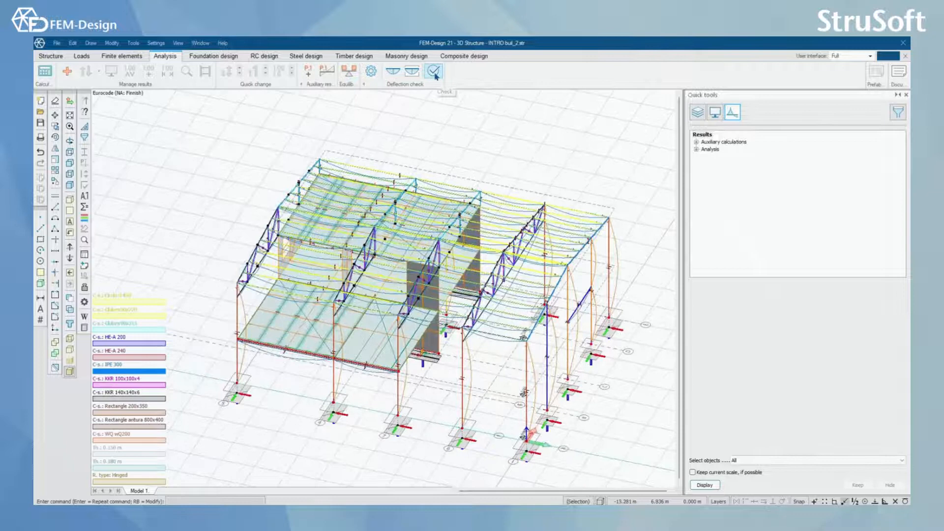
click(431, 72)
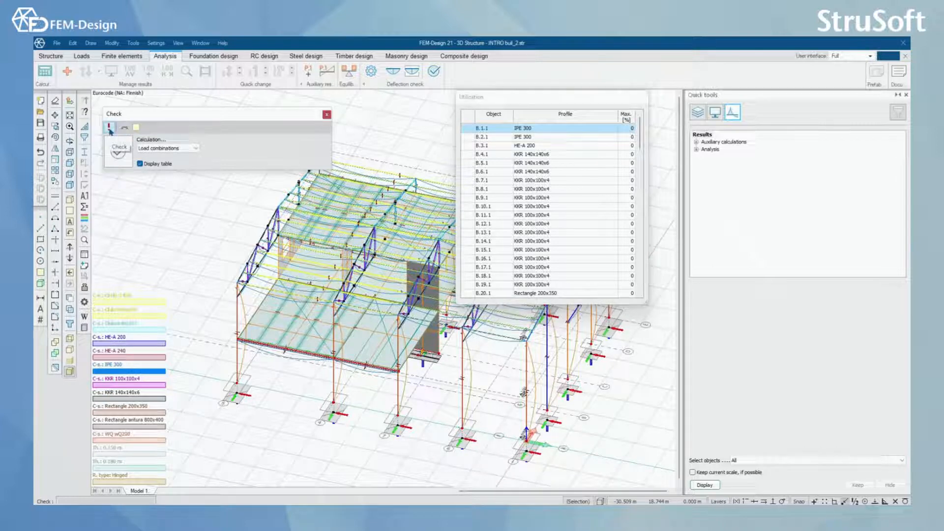
click(118, 154)
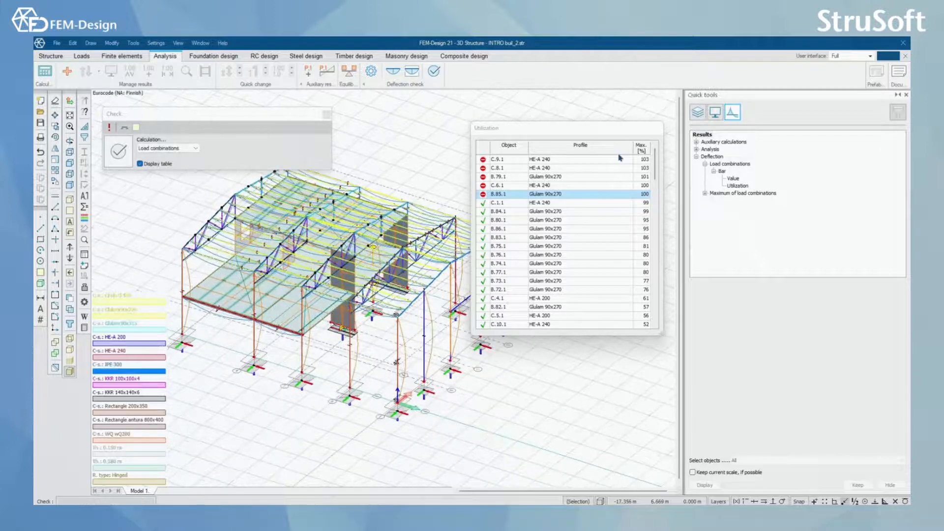
Step: Highlight members C.6.1, C.9.1 and wall W.6.1 from the bar and shell utilization tables, then close the results
click(564, 184)
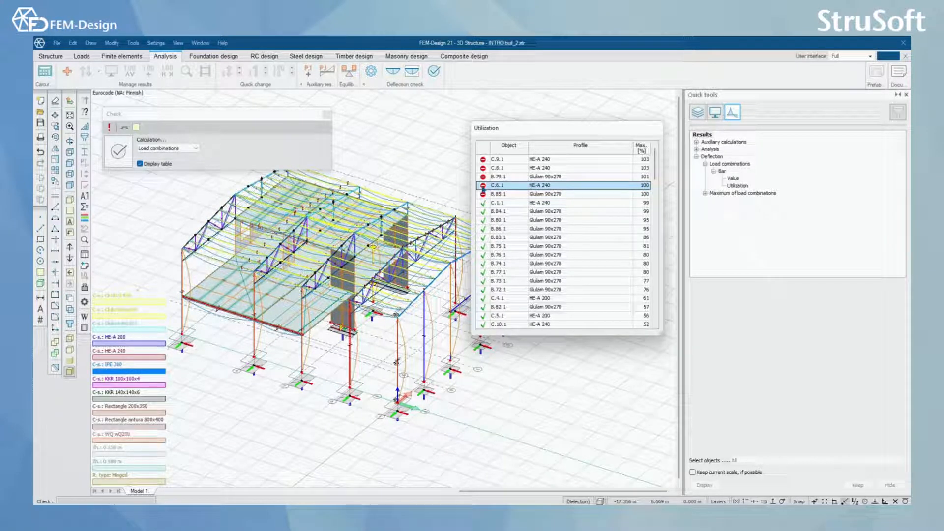
click(569, 177)
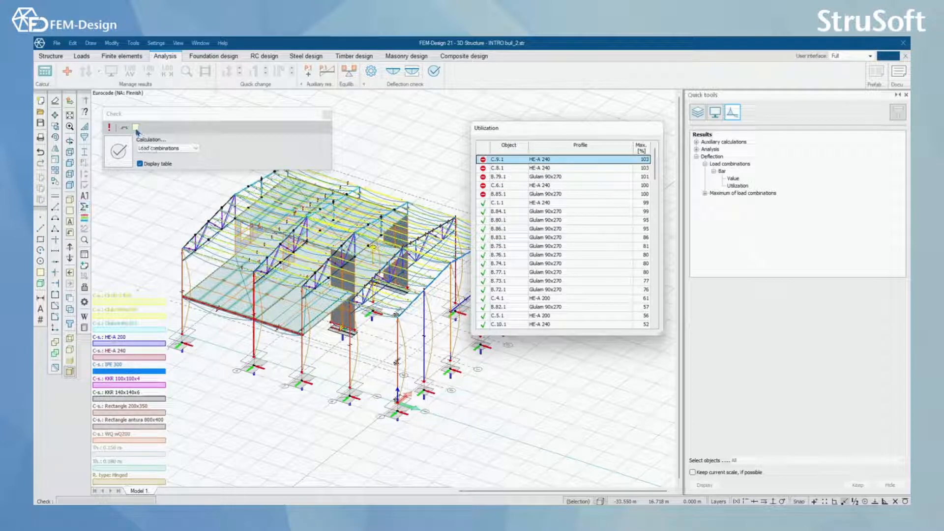
click(135, 128)
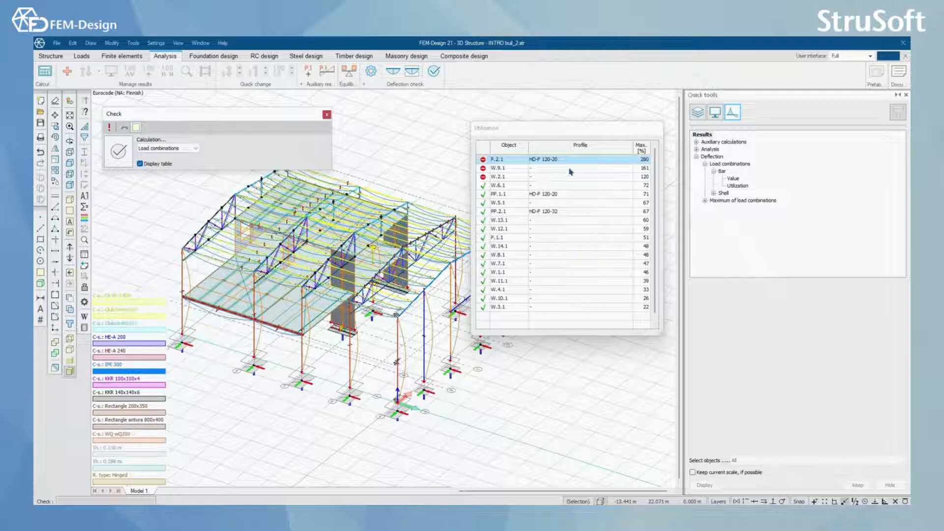
click(564, 168)
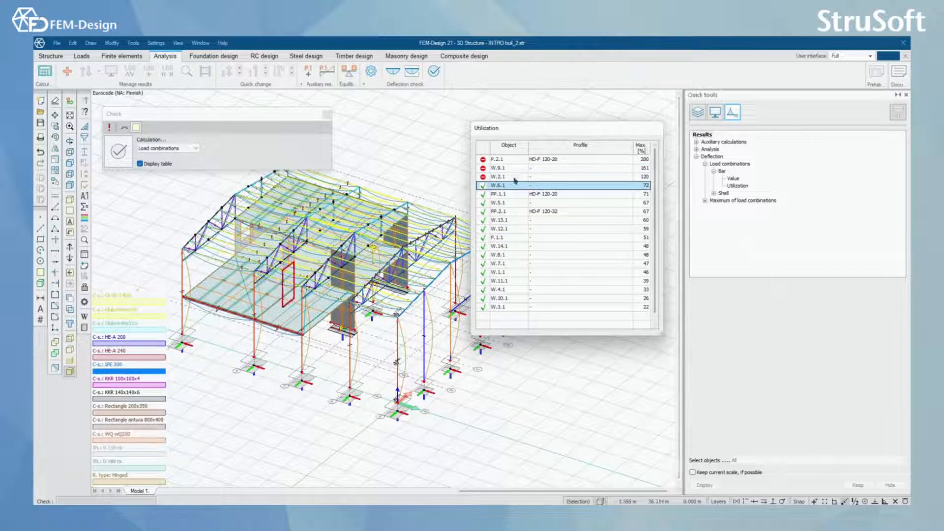
click(503, 159)
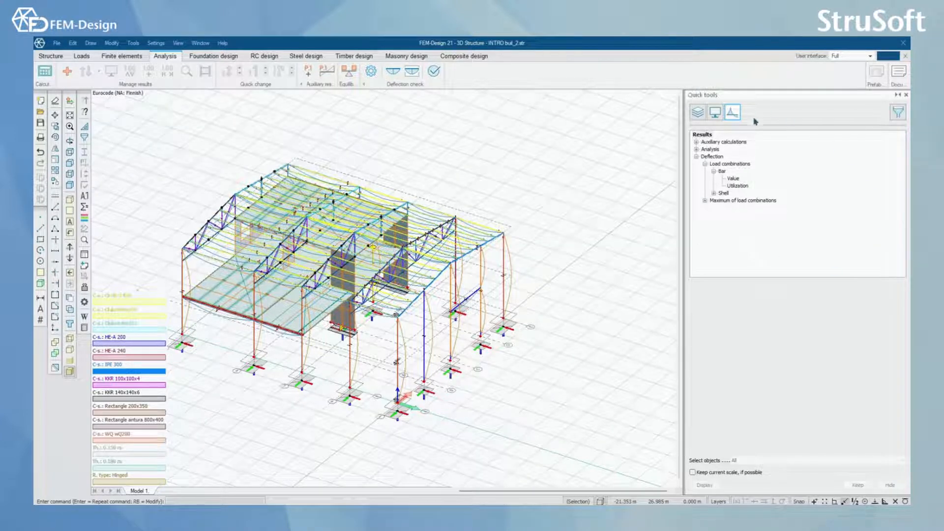
Step: Display the bar deflection utilization colour plot for load combination 1 on the hall
click(703, 156)
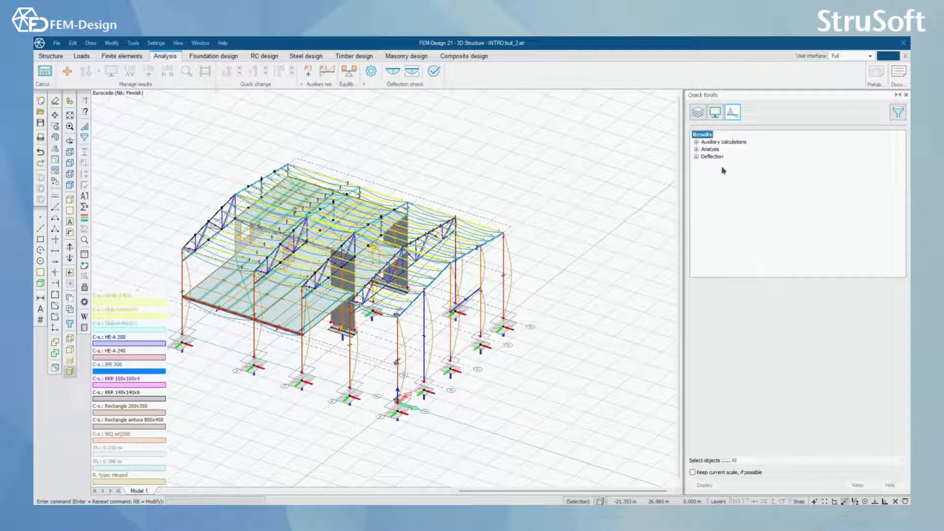
click(695, 157)
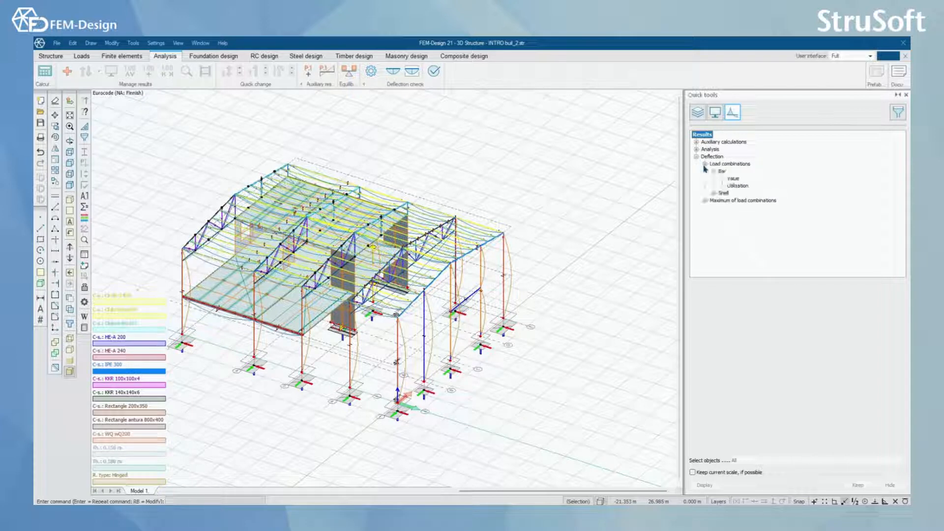
click(711, 171)
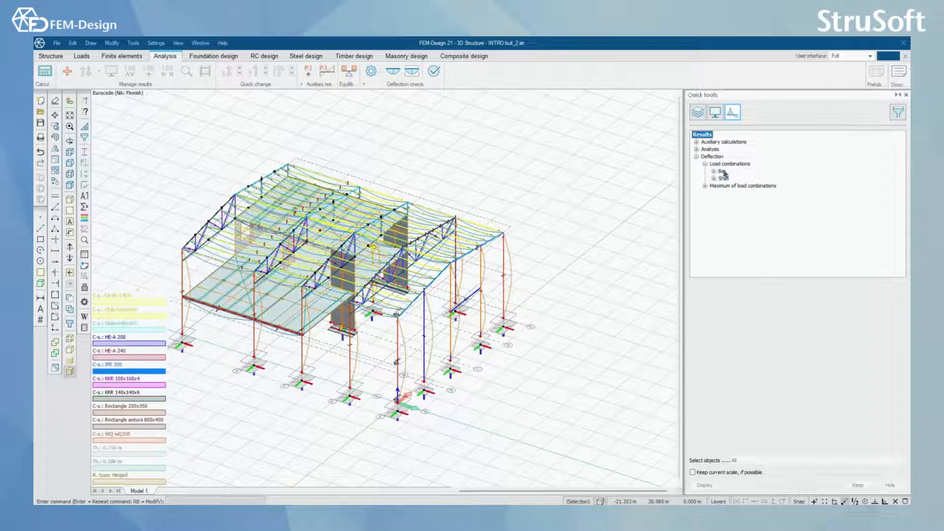
click(712, 171)
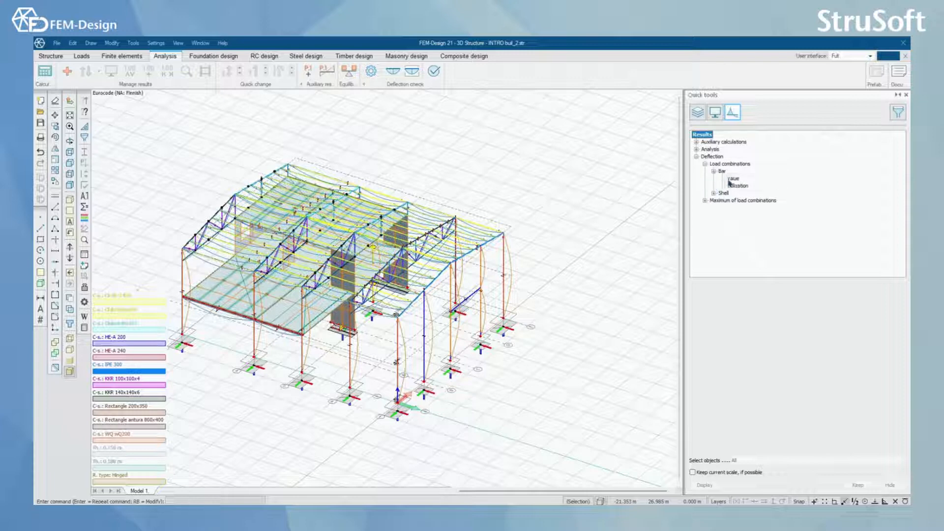
click(731, 178)
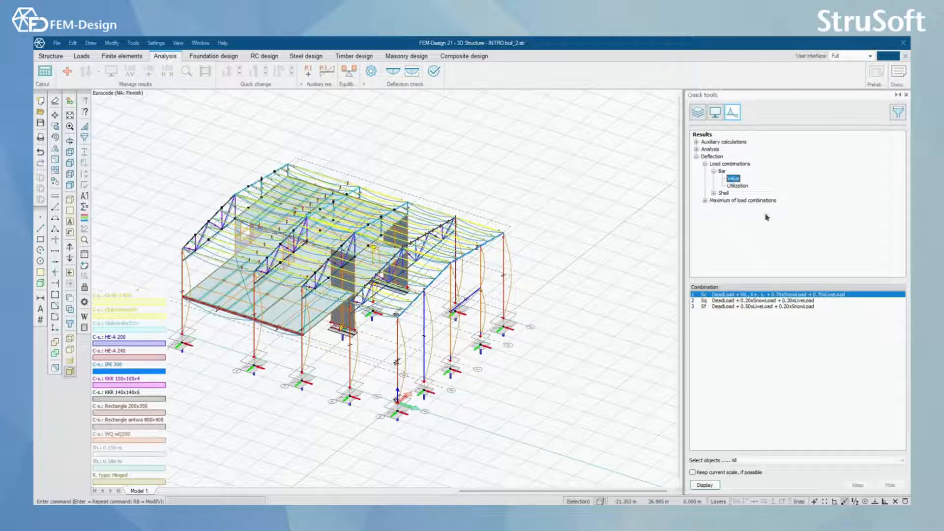
click(738, 184)
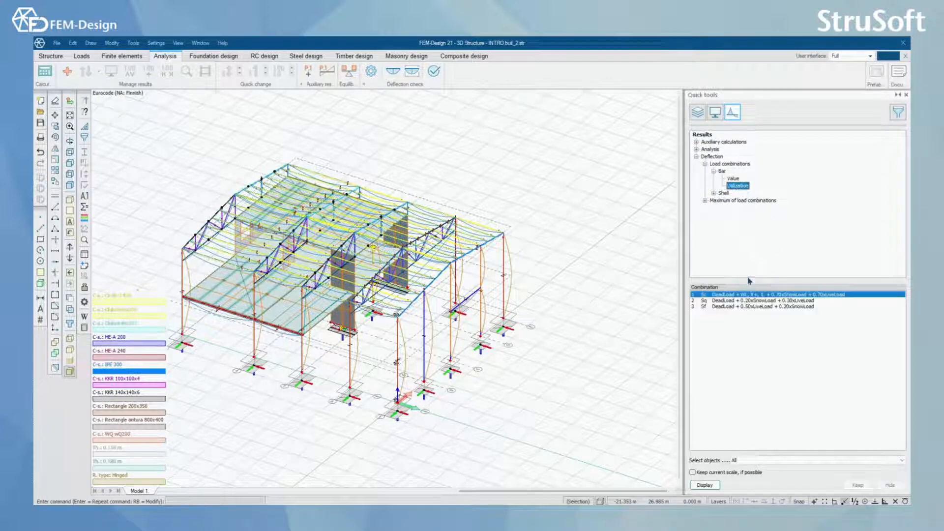
click(732, 178)
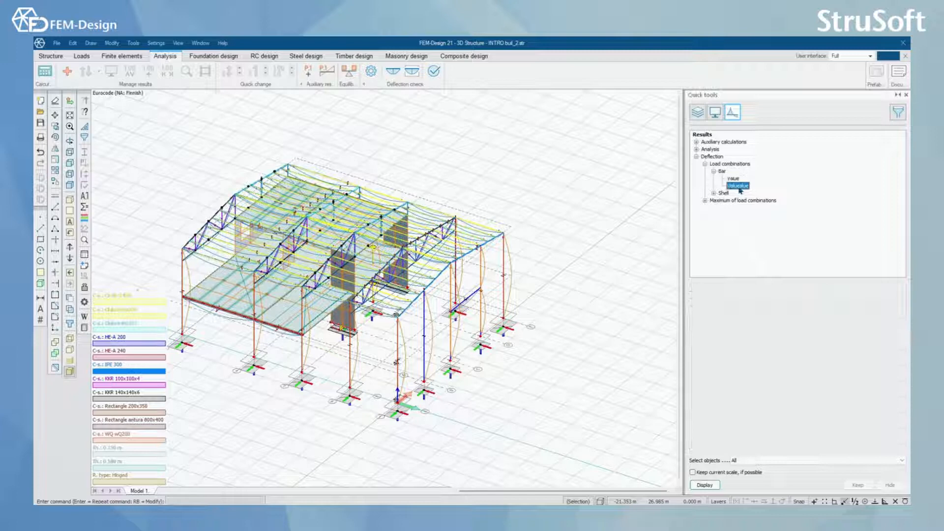
click(732, 177)
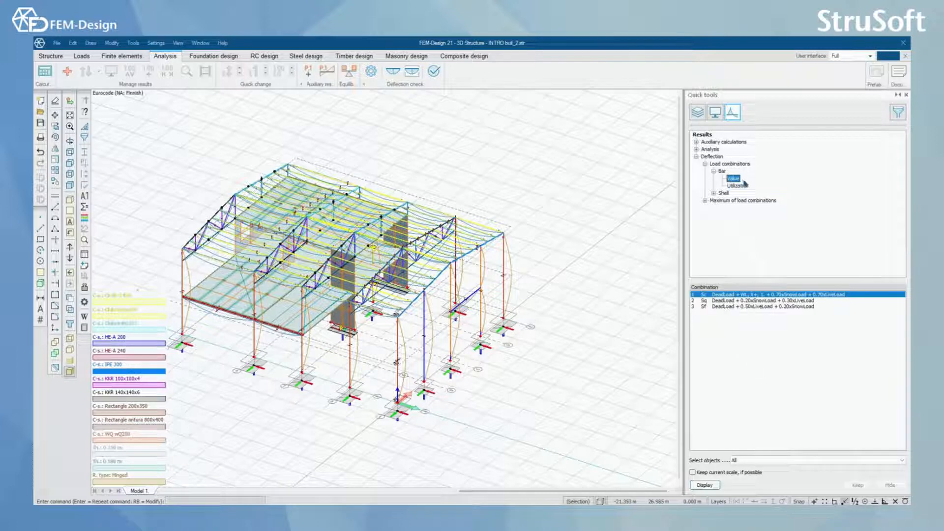
mouse_move(751, 193)
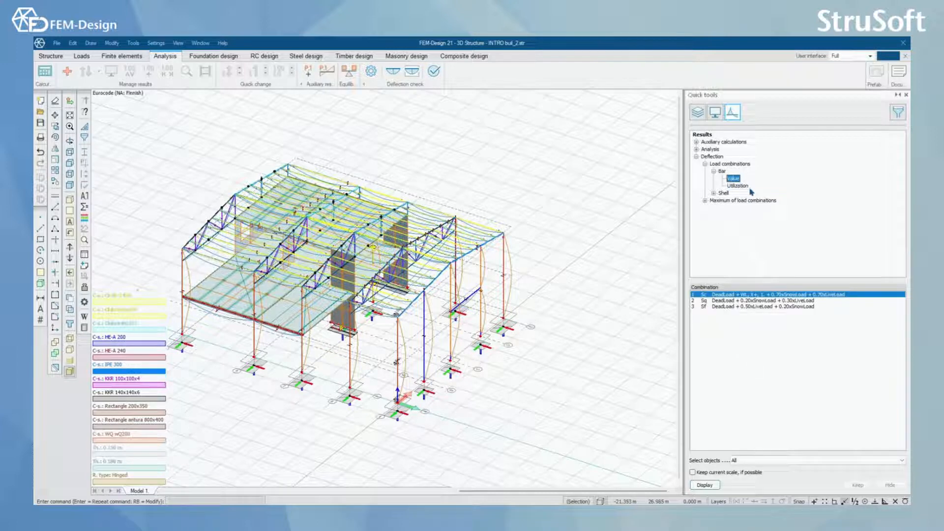
click(736, 185)
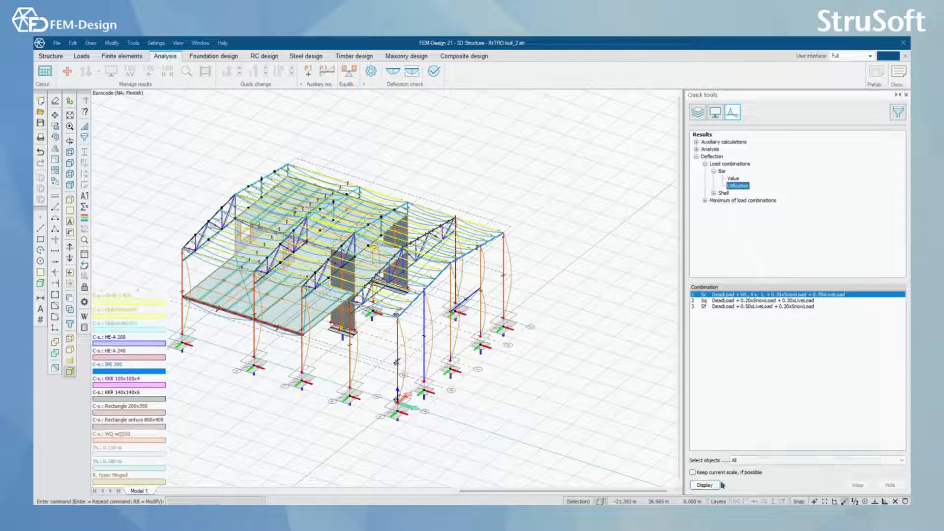
click(705, 486)
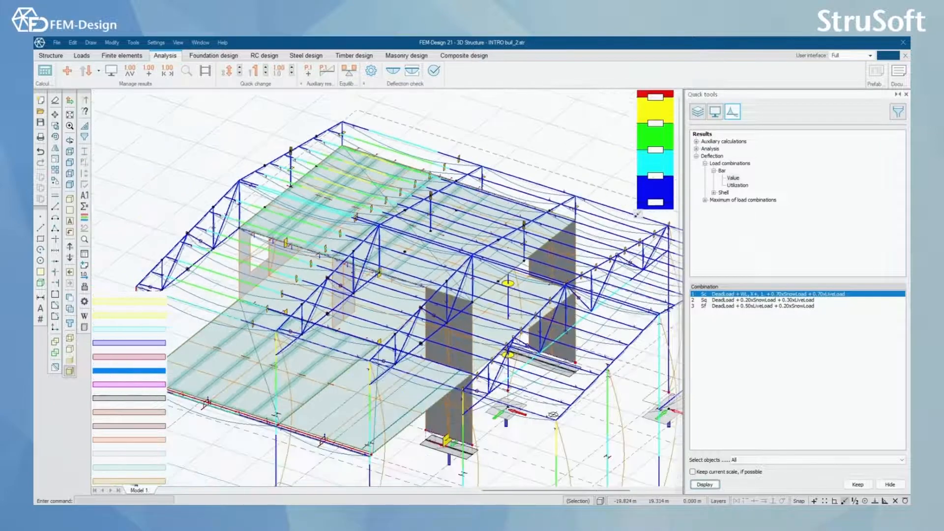
Step: Show the shell deflection values as a colour plot for the second load combination
click(732, 199)
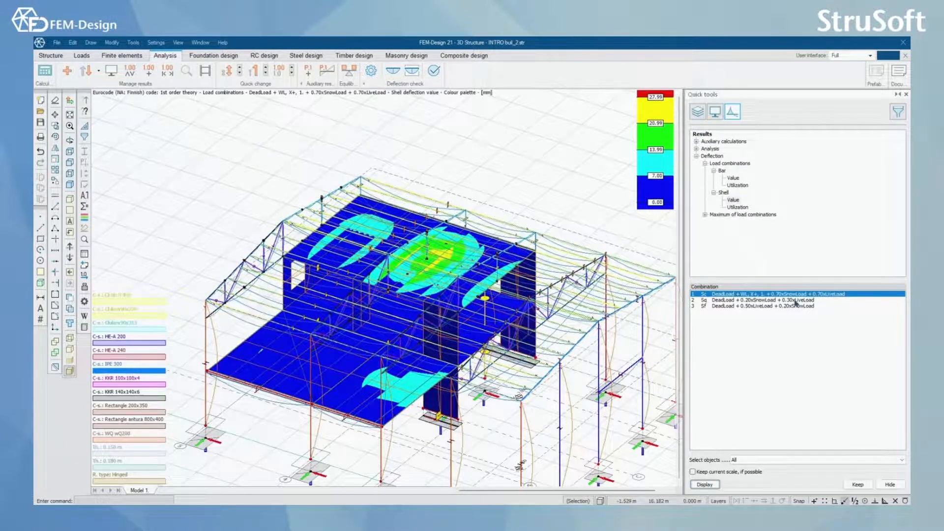
click(762, 299)
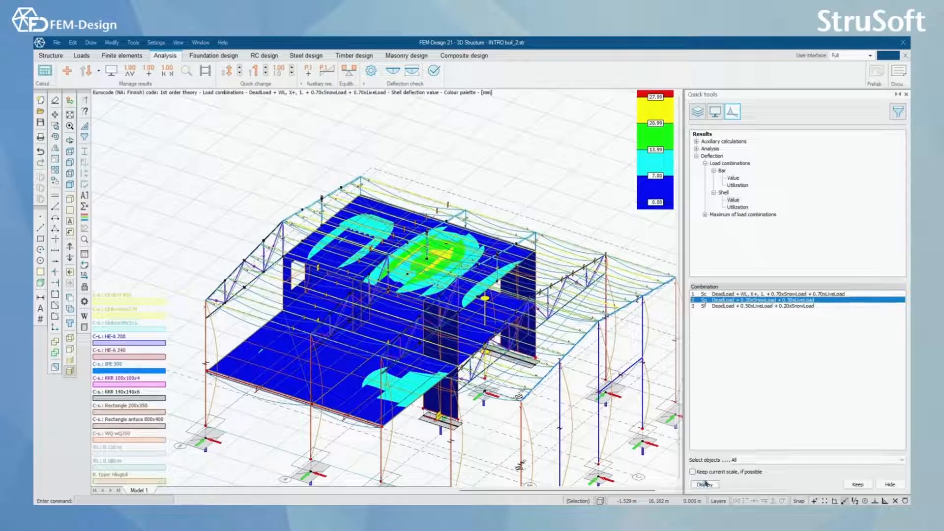